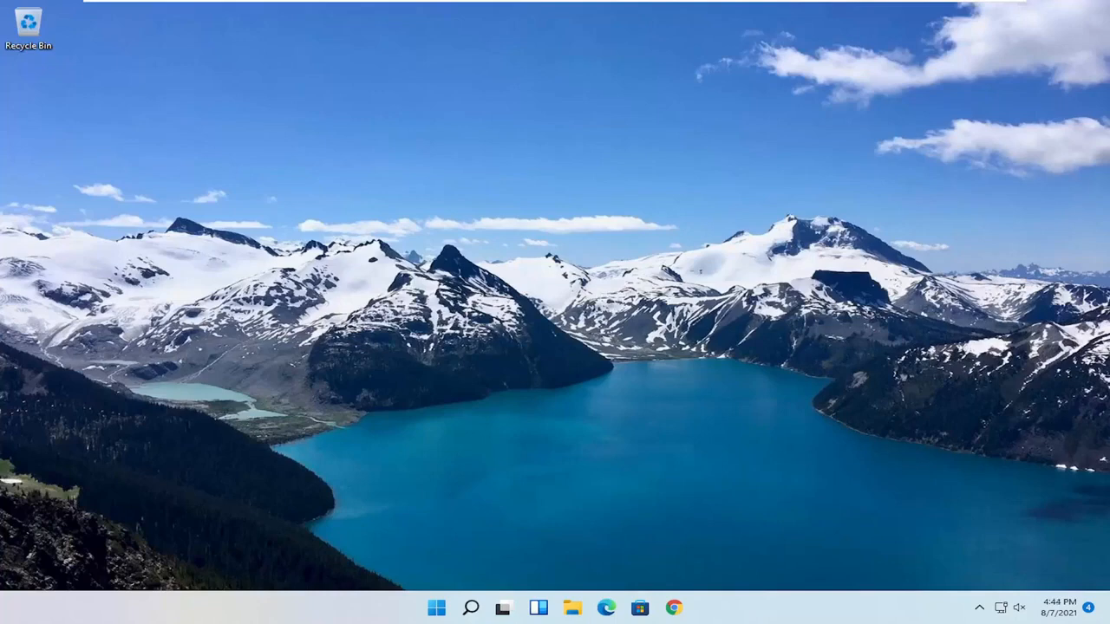
Step: Search Windows for 'group policy' to launch the Local Group Policy Editor
click(471, 607)
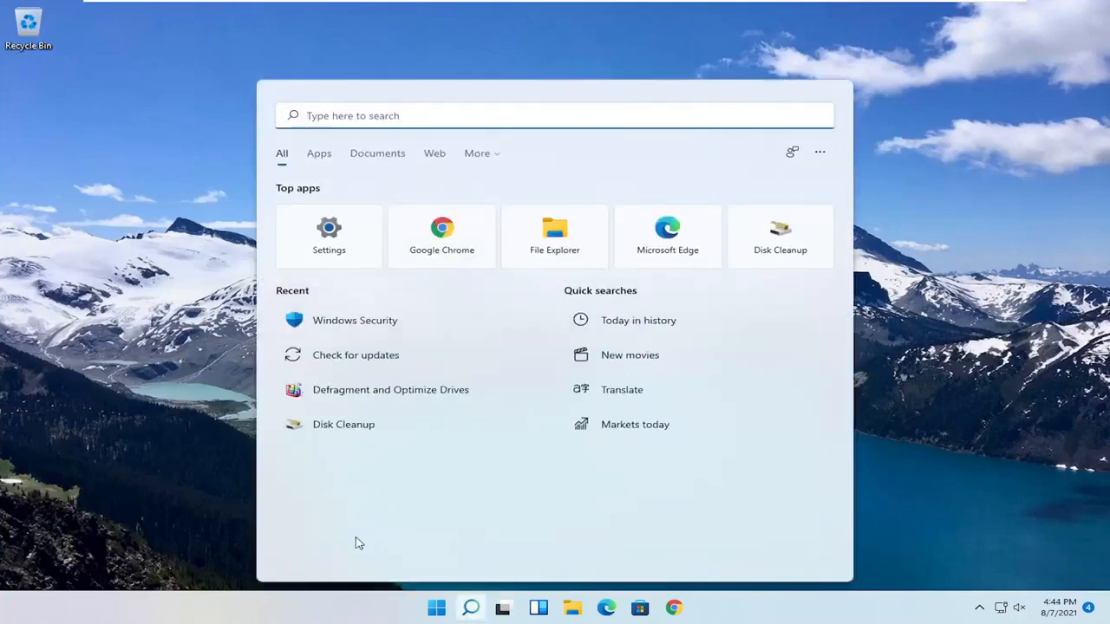
text(group policy)
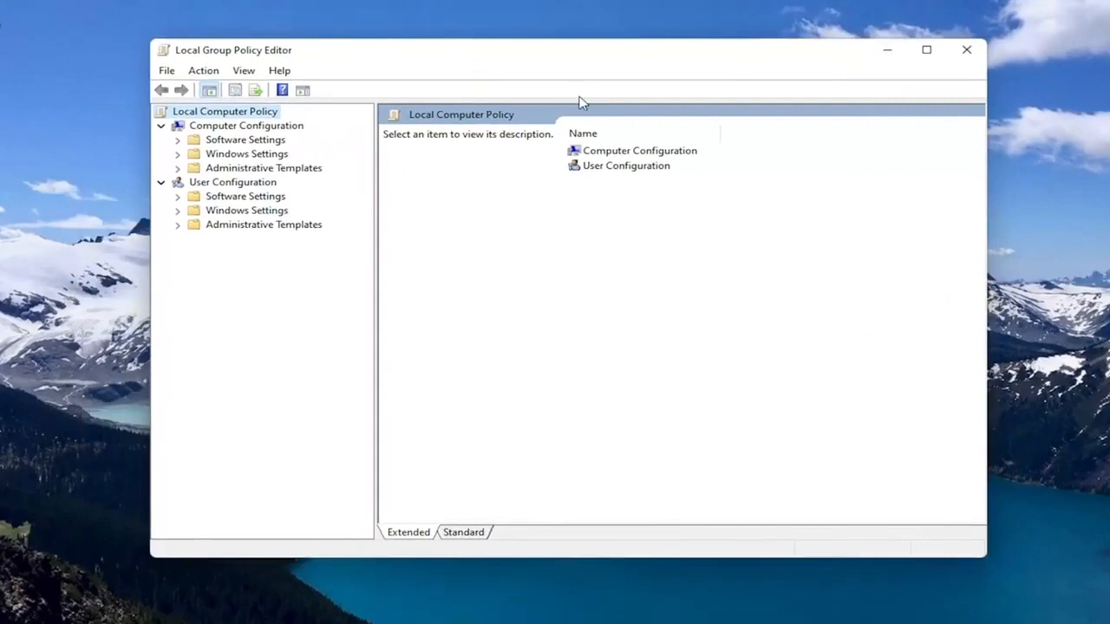
mouse_move(185, 108)
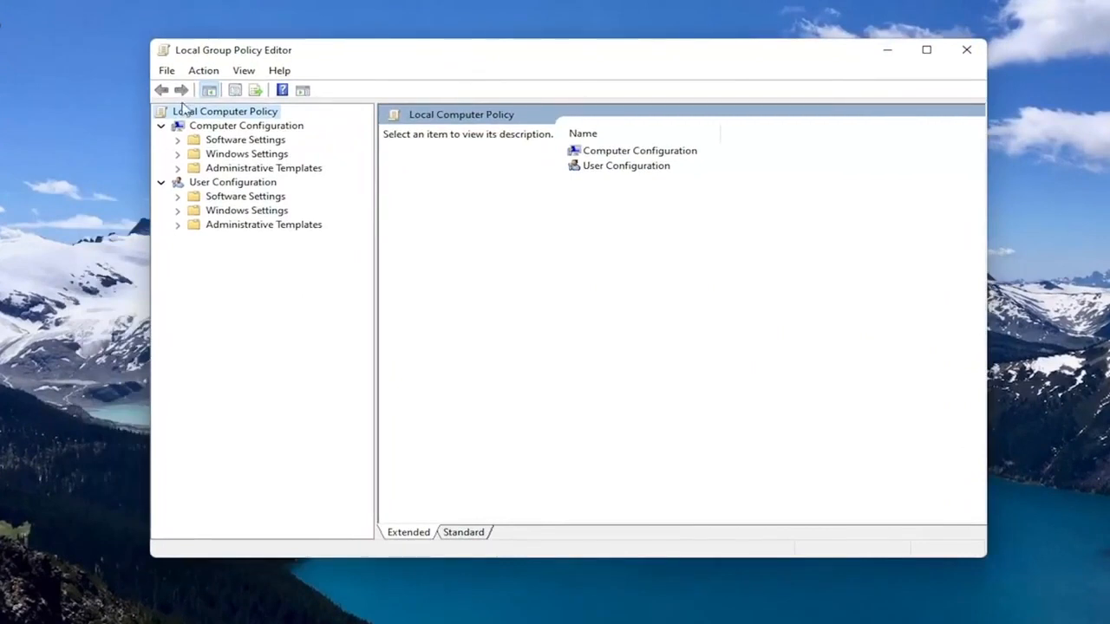
mouse_move(251, 59)
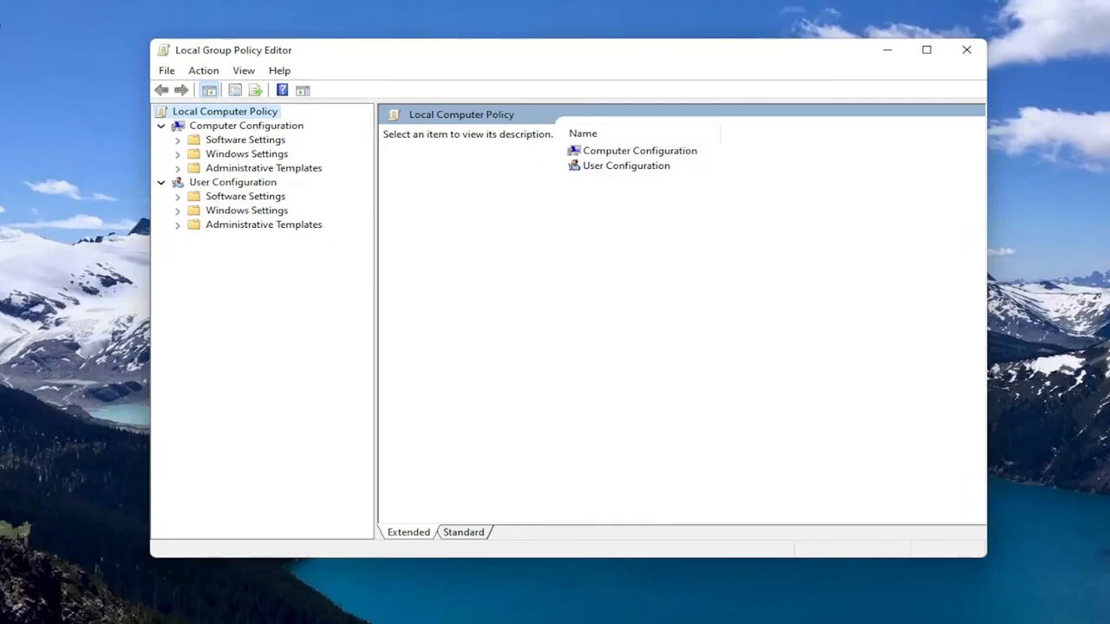
Step: Expand Computer Configuration's Administrative Templates to Windows Components and scroll toward Microsoft Defender Antivirus
click(246, 125)
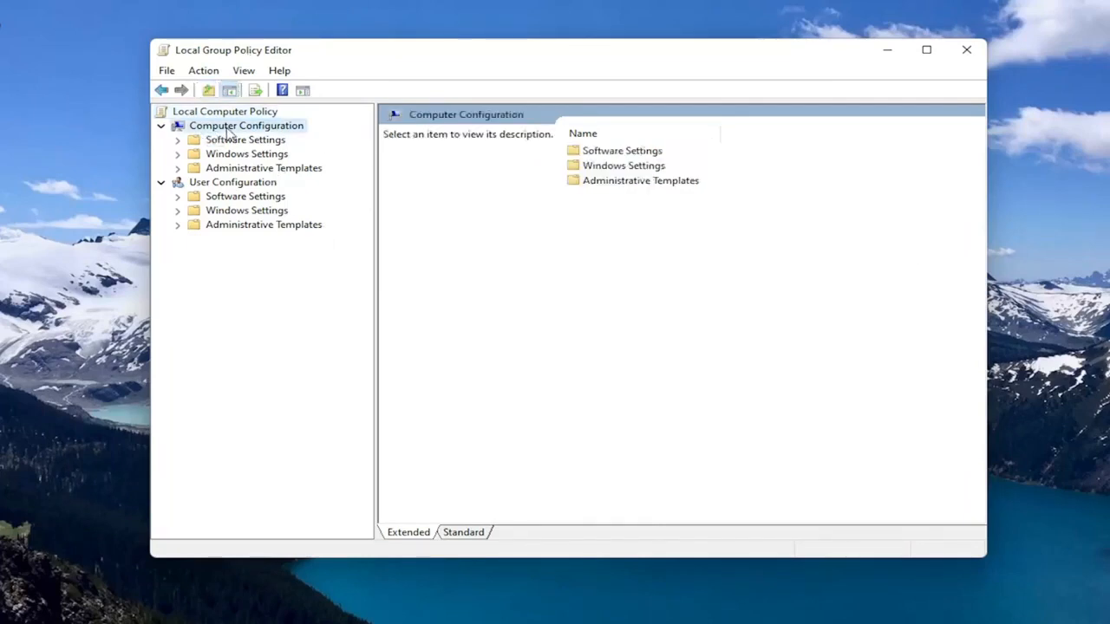
mouse_move(227, 173)
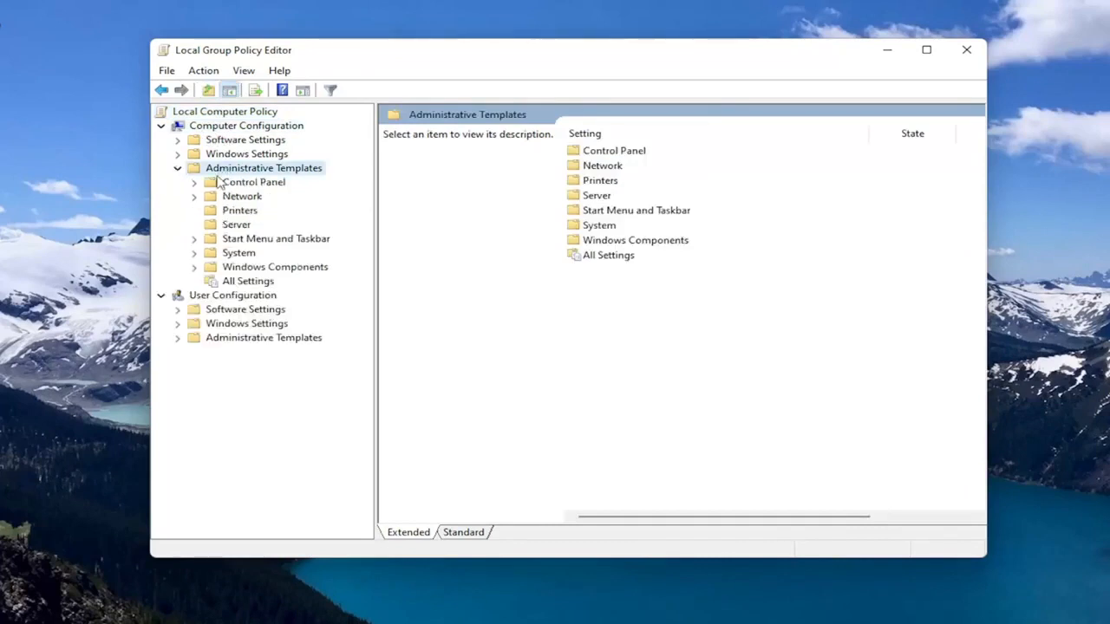
click(275, 267)
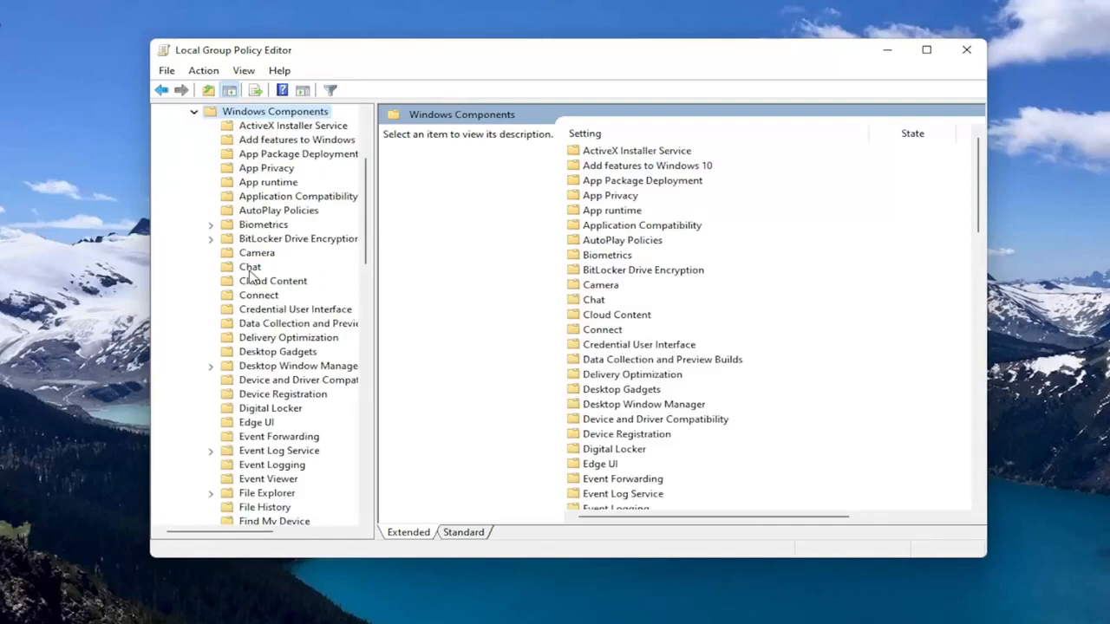
scroll(down, 3)
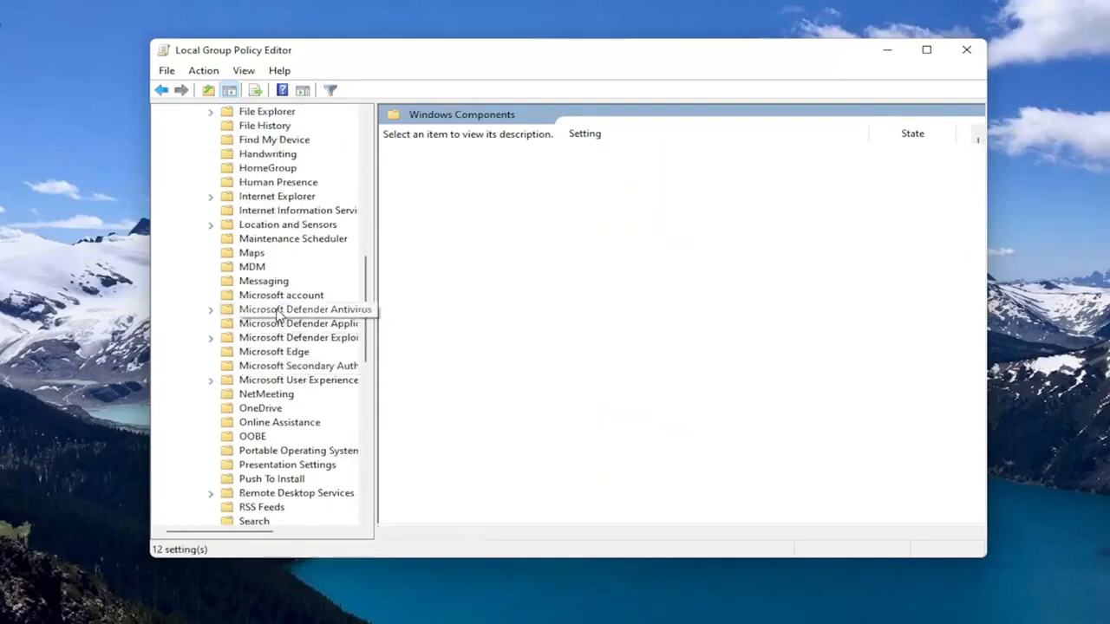
Step: Set the 'Turn off Microsoft Defender Antivirus' policy under Microsoft Defender Antivirus to Enabled
click(303, 308)
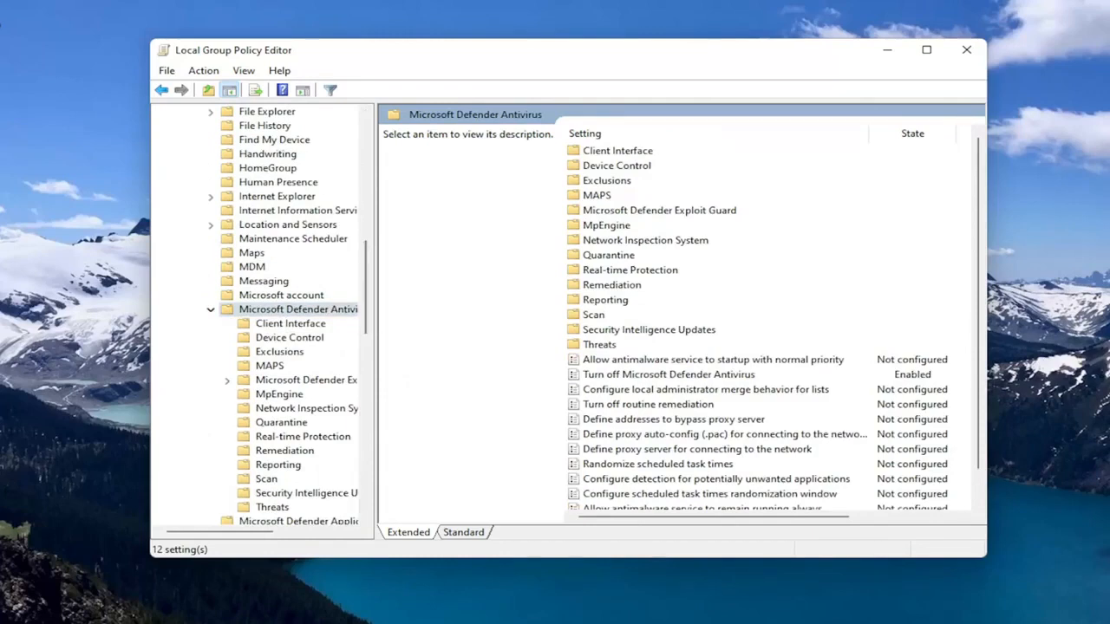
mouse_move(646, 383)
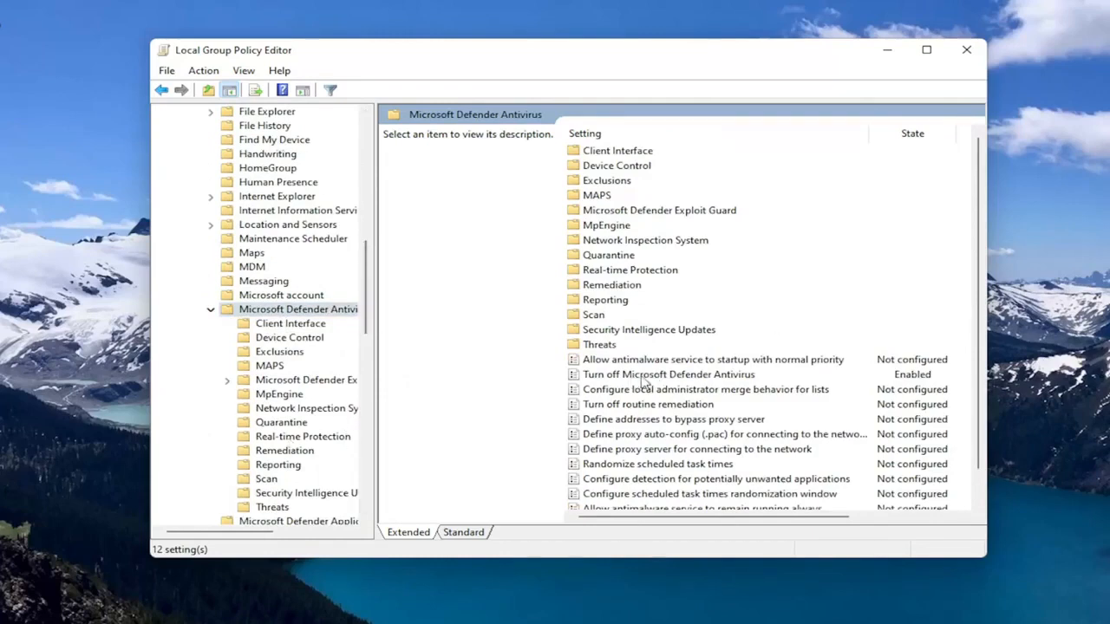
click(667, 374)
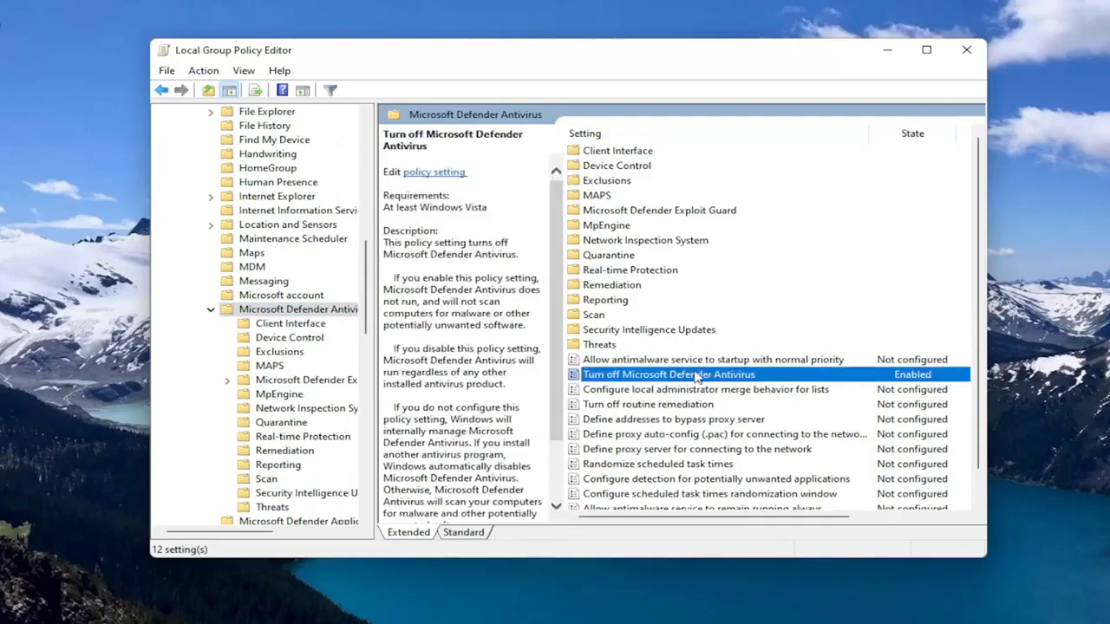
double_click(669, 374)
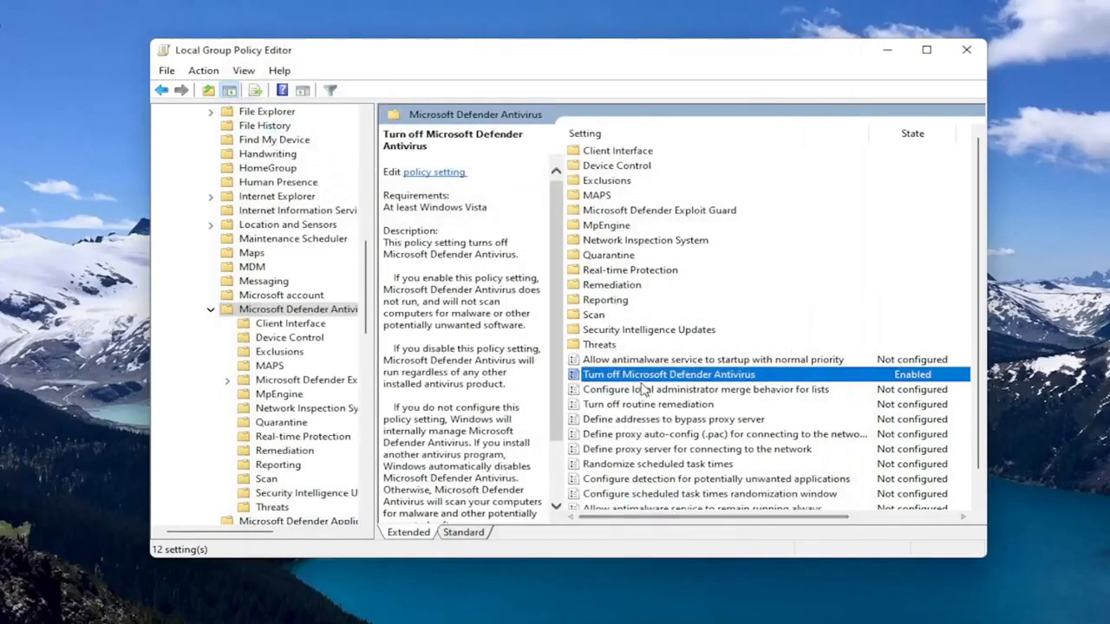
double_click(668, 374)
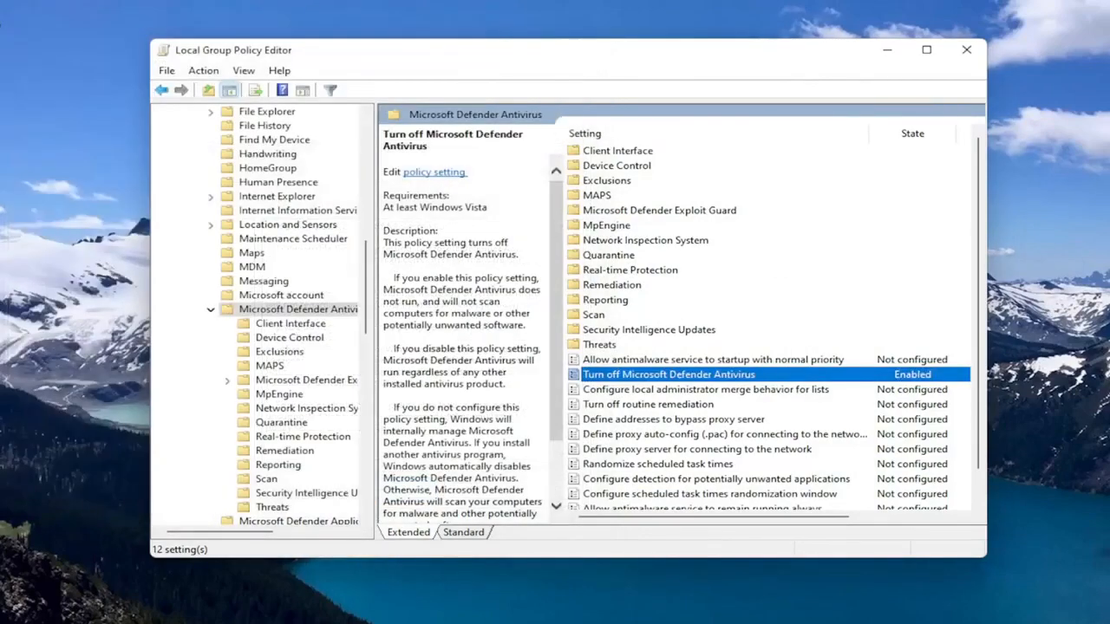
click(966, 50)
text(reged)
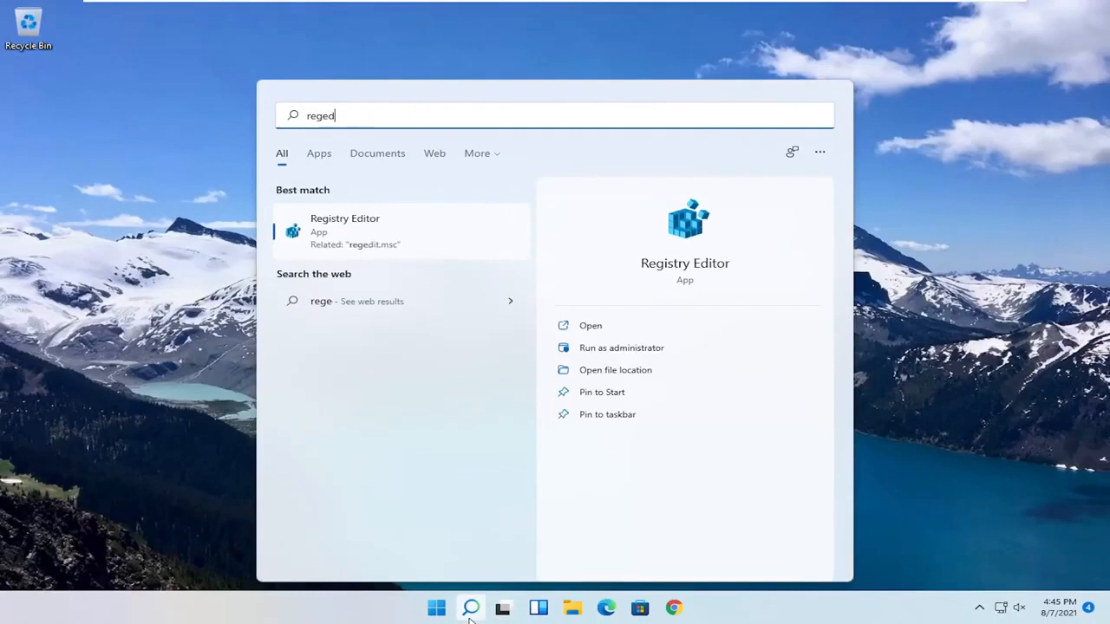
Step: Search for regedit and run Registry Editor as administrator, approving the UAC prompt
text(it)
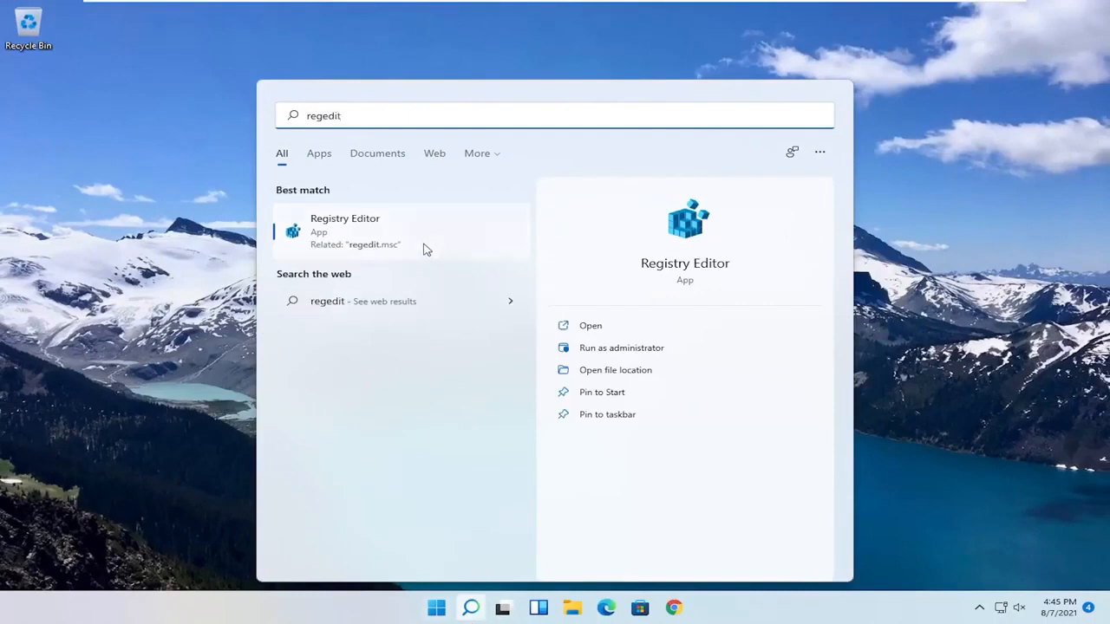
right_click(347, 231)
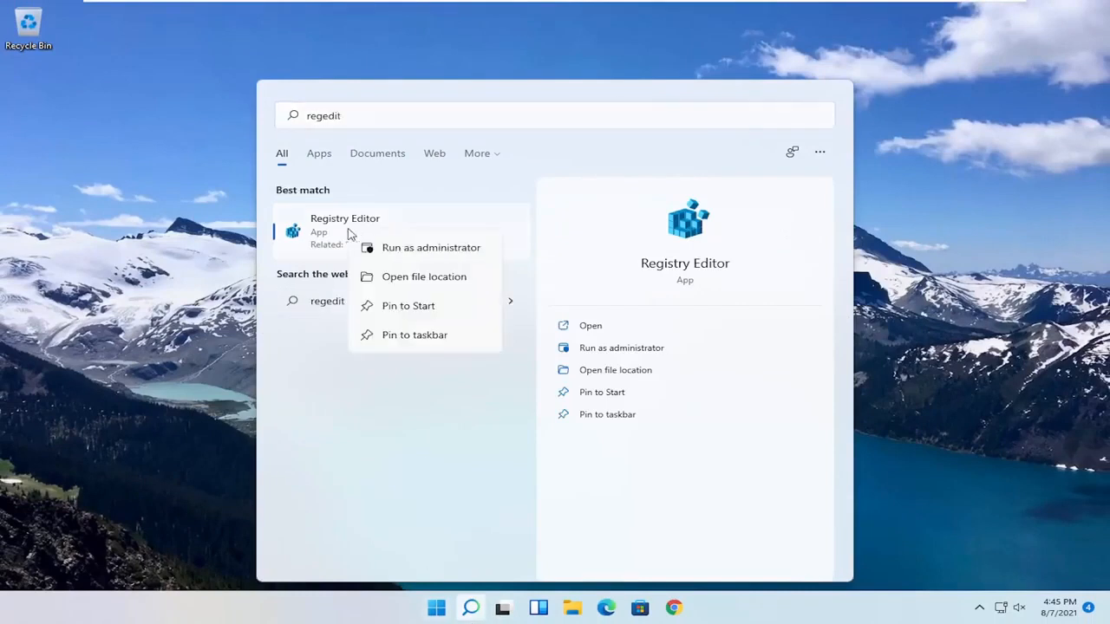
click(431, 247)
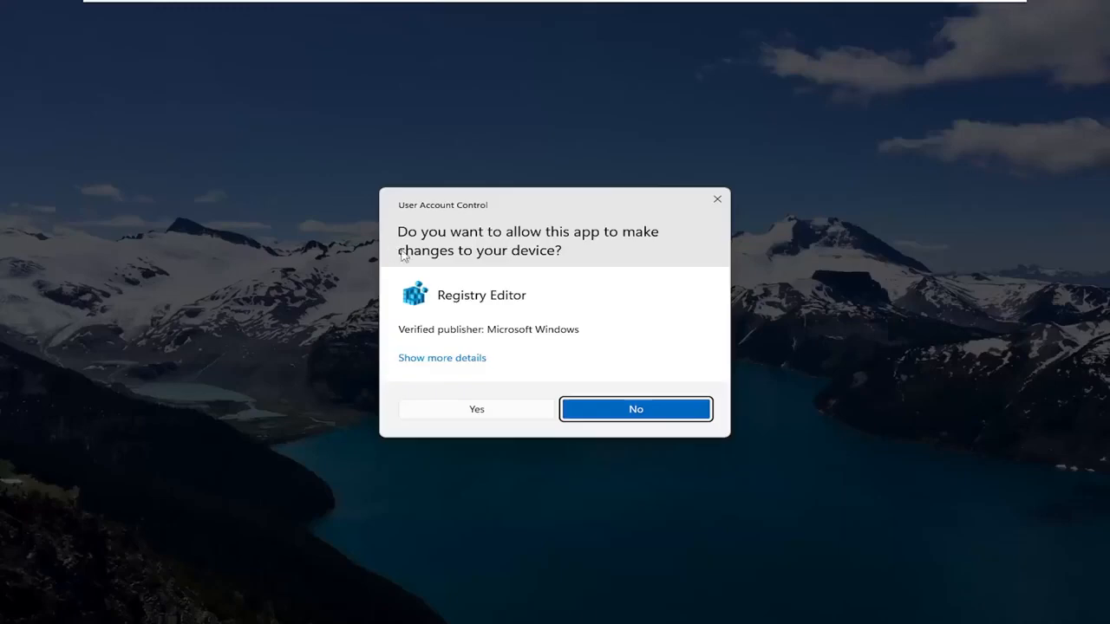
mouse_move(458, 361)
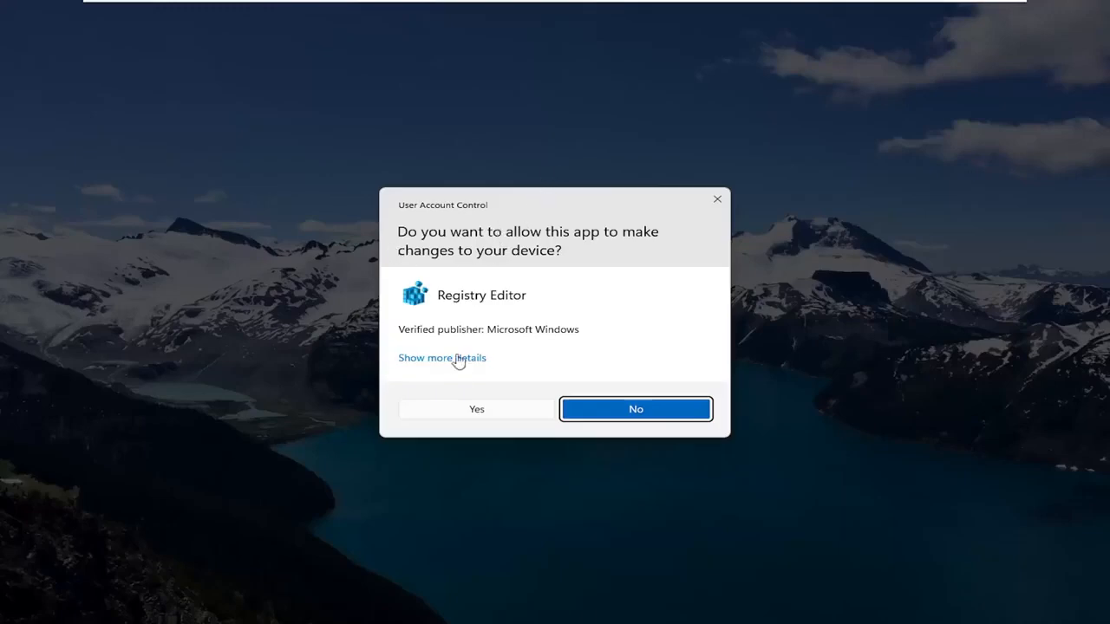
click(476, 409)
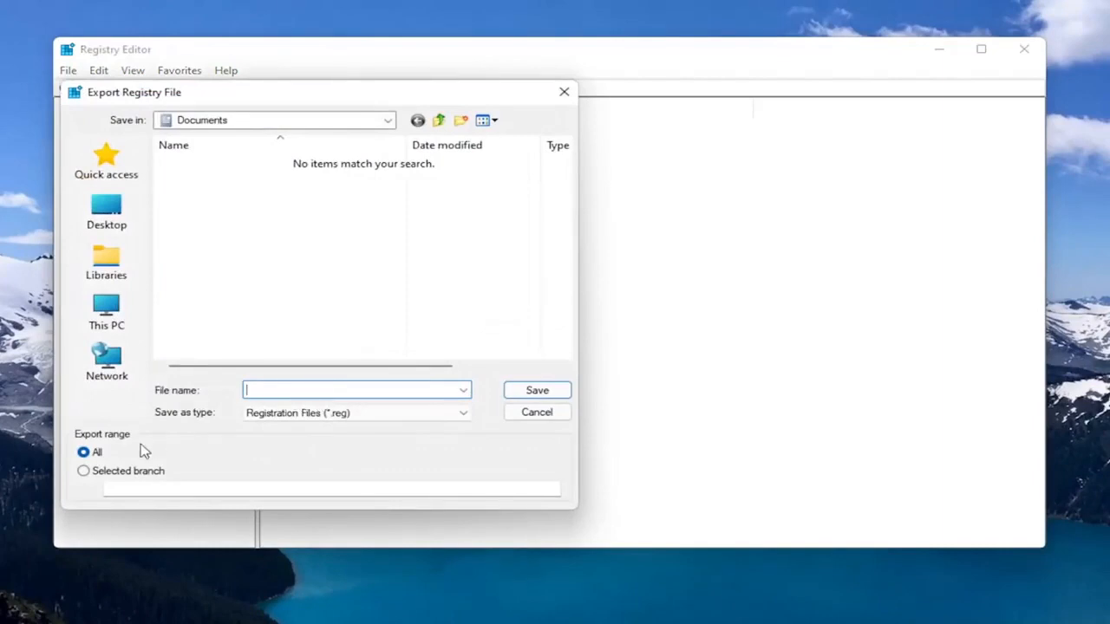
mouse_move(148, 320)
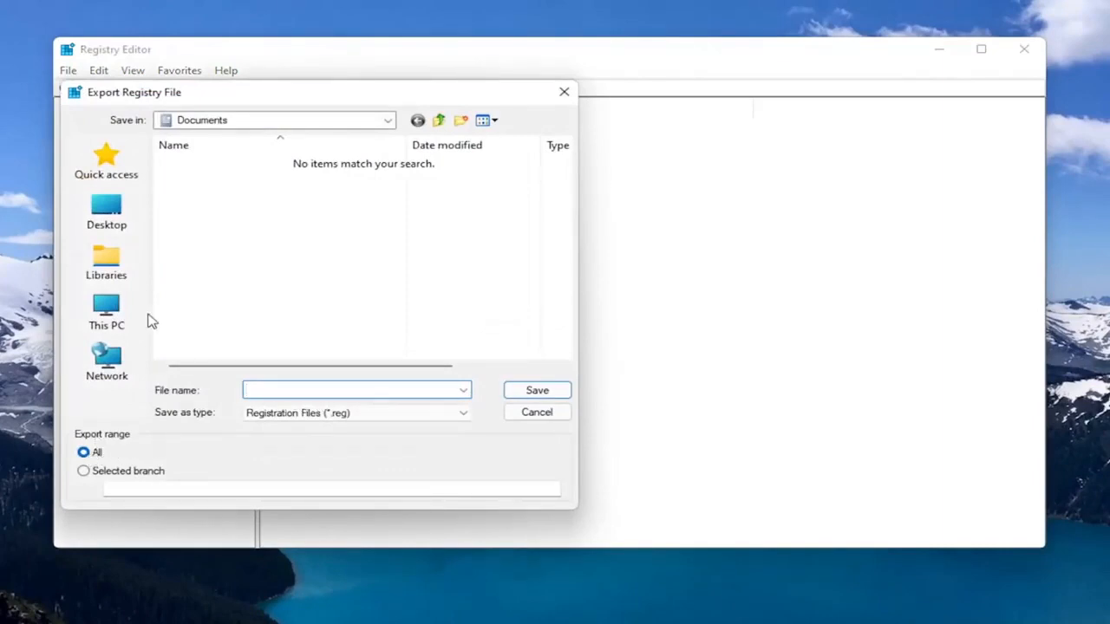
click(105, 211)
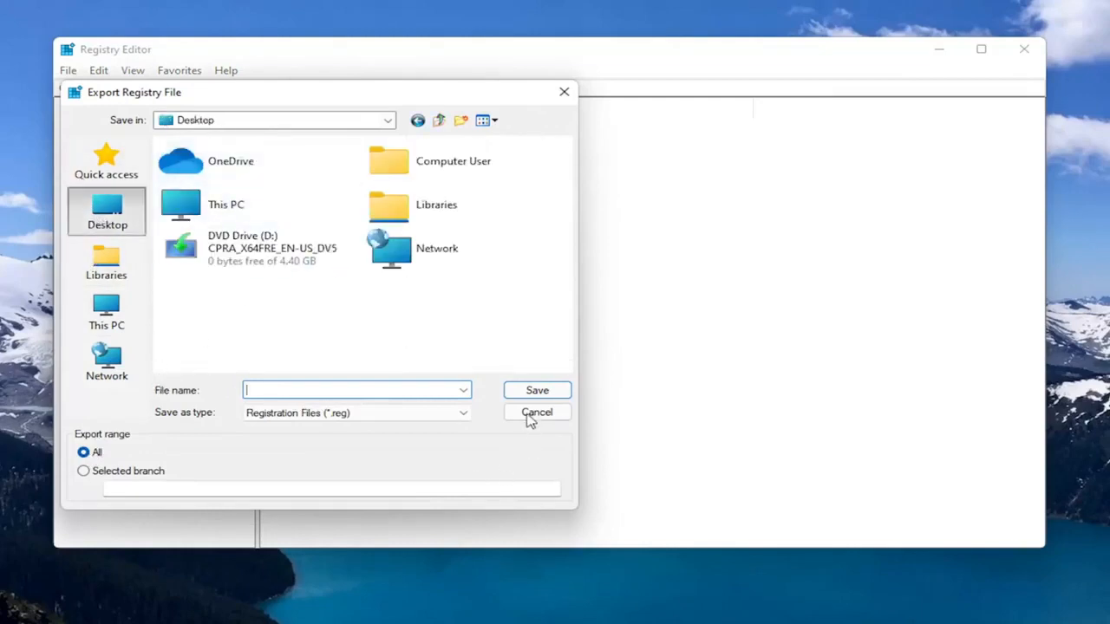
click(536, 411)
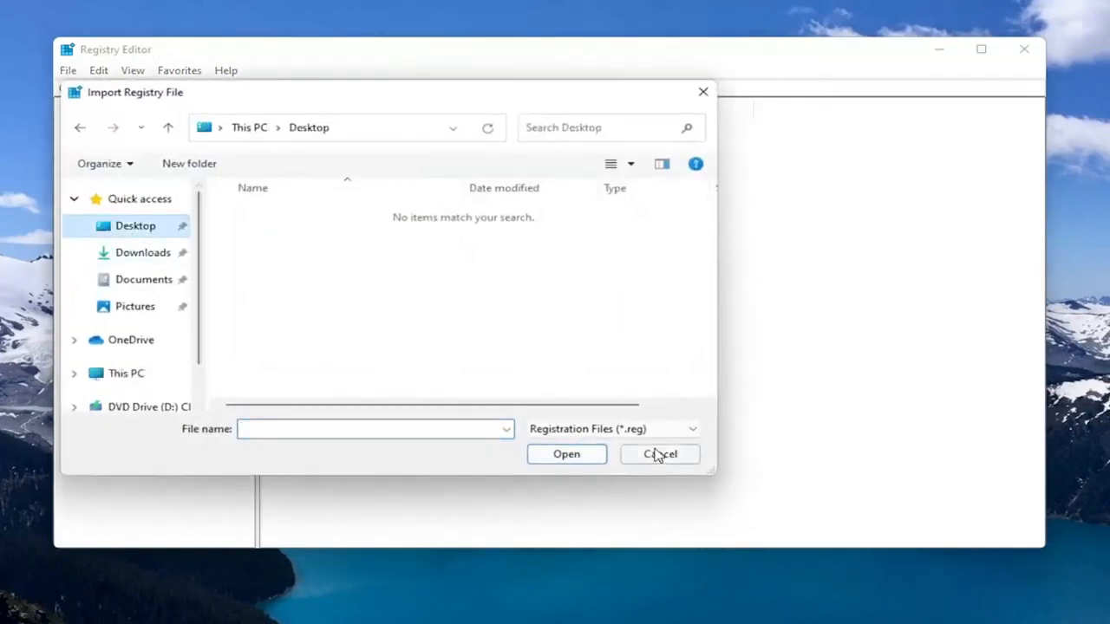
click(659, 454)
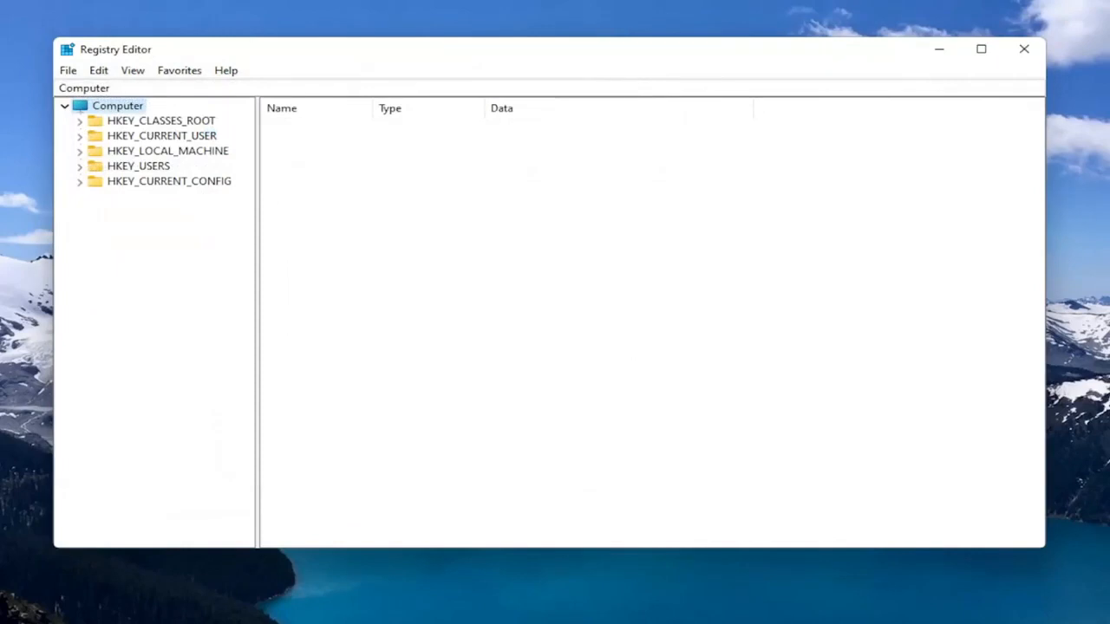
mouse_move(461, 35)
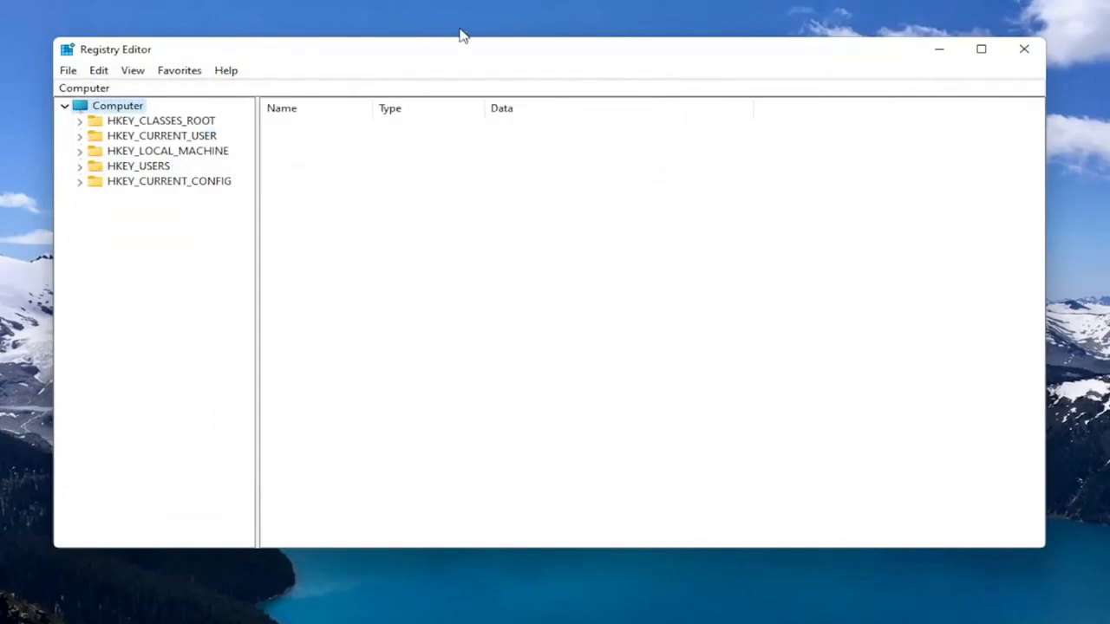
Step: Open HKEY_LOCAL_MACHINE\SOFTWARE\Policies\Microsoft\Windows Defender in the registry tree
click(167, 150)
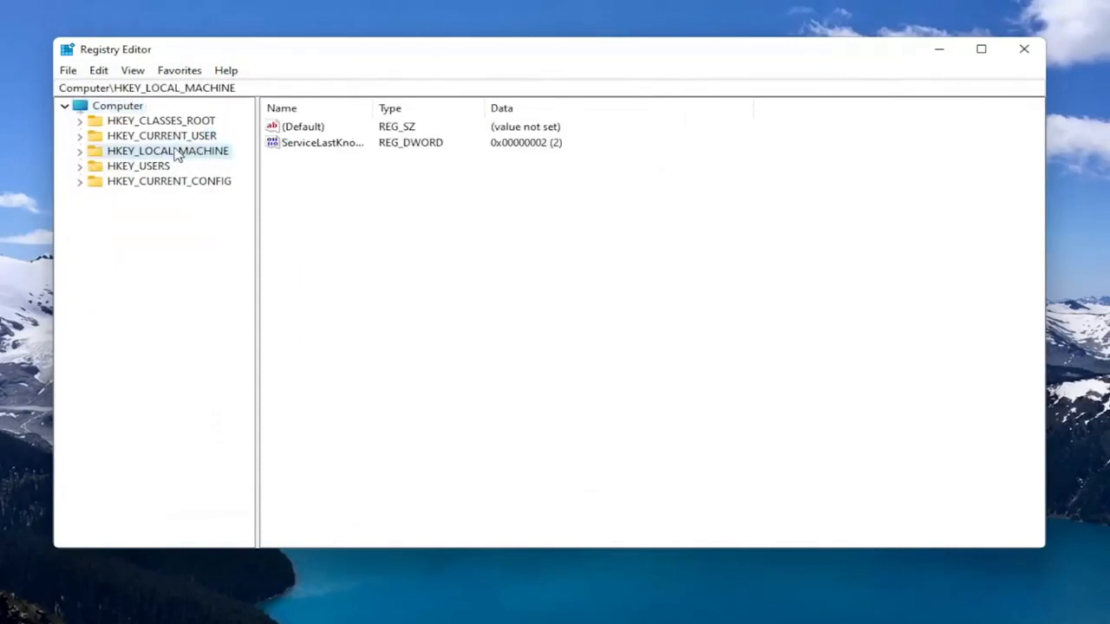
click(79, 150)
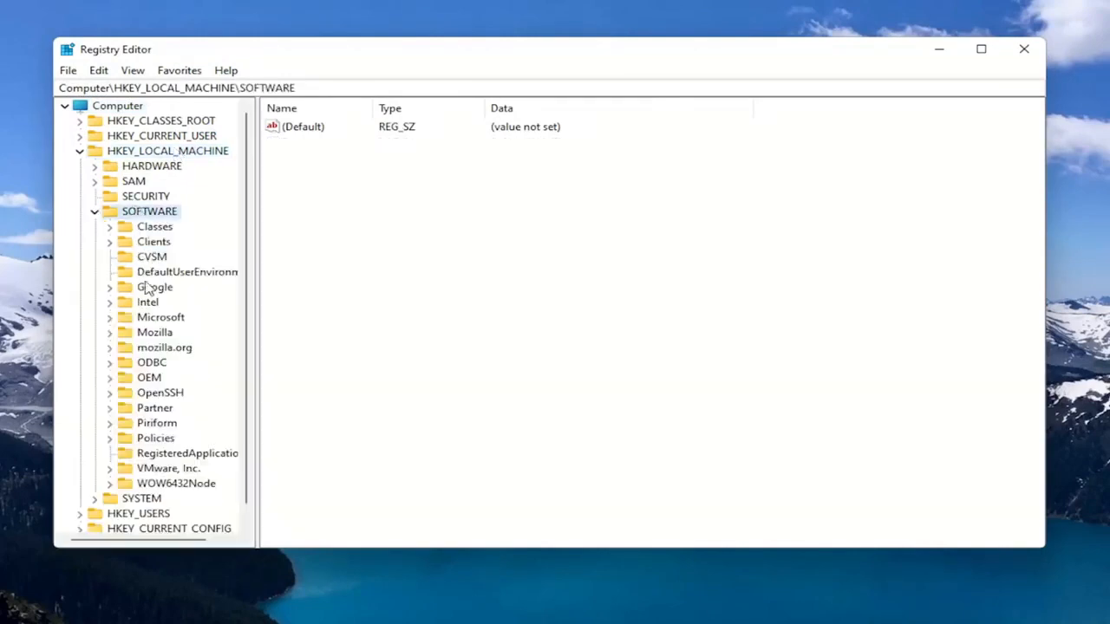
click(156, 438)
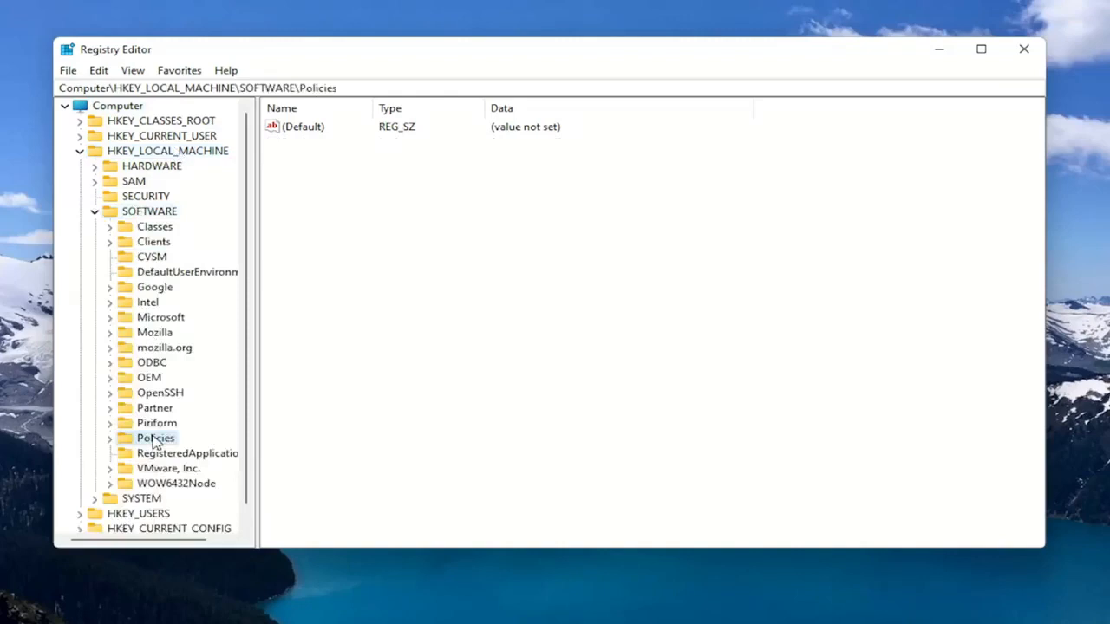
click(110, 438)
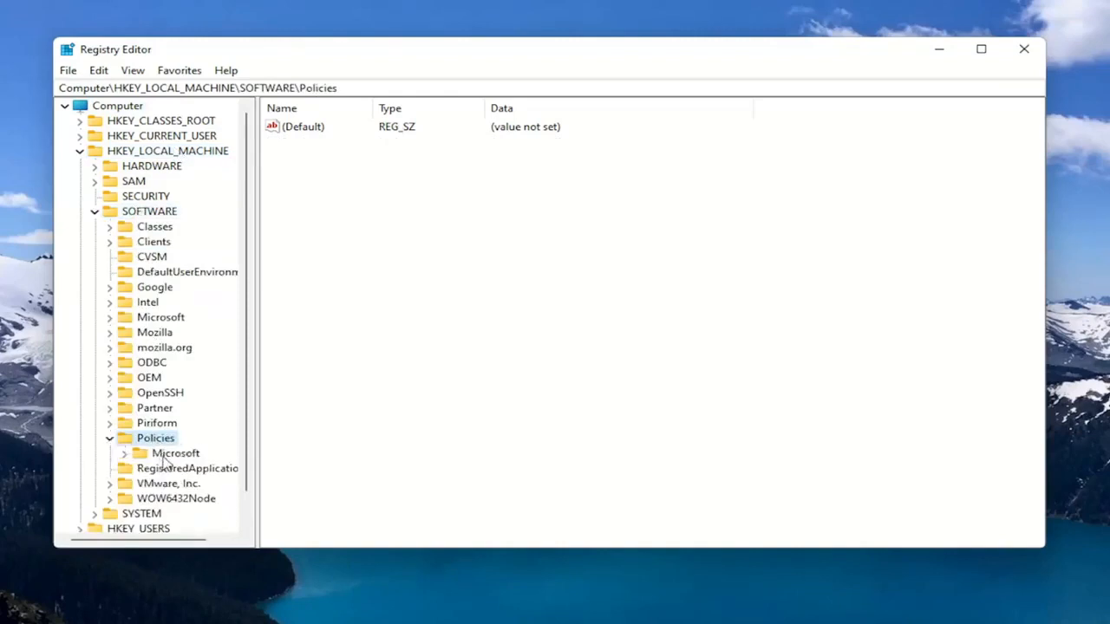
click(124, 452)
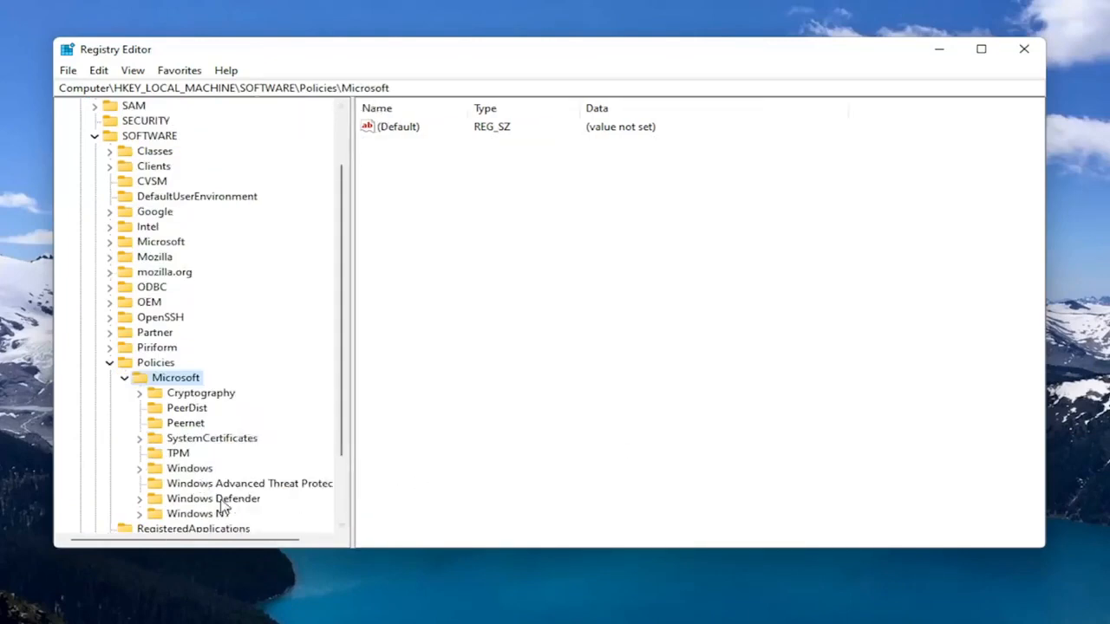
click(213, 498)
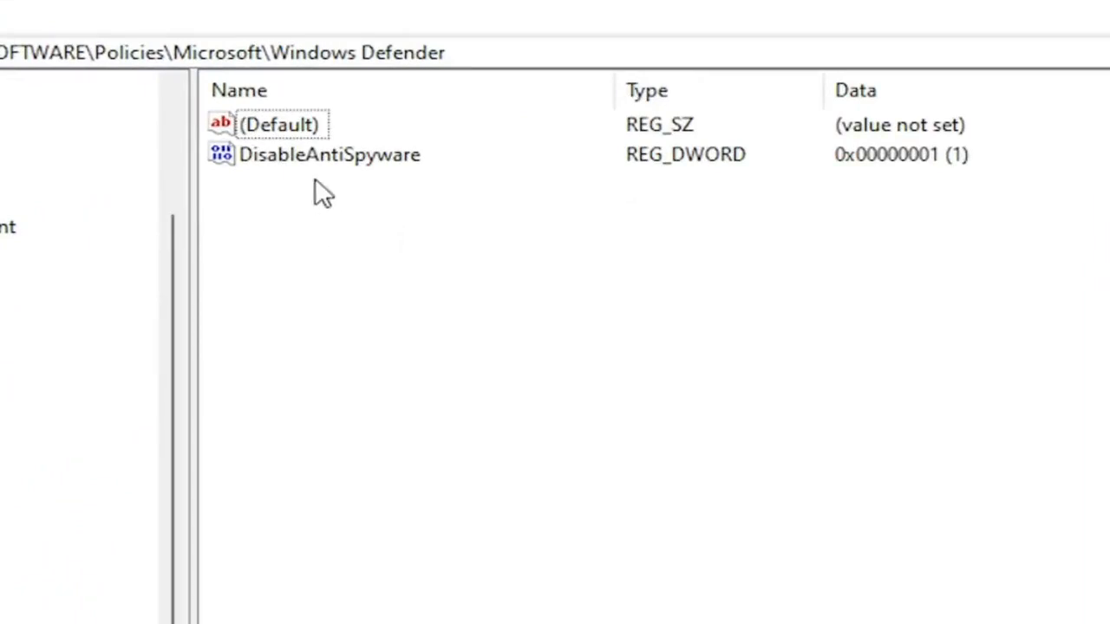
mouse_move(327, 195)
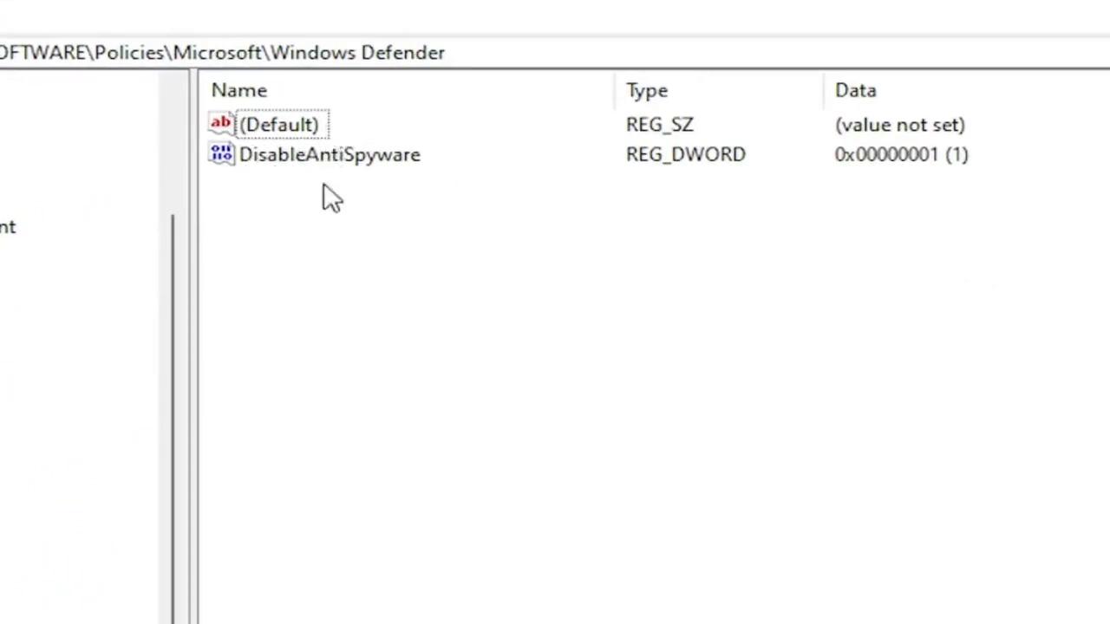
mouse_move(282, 154)
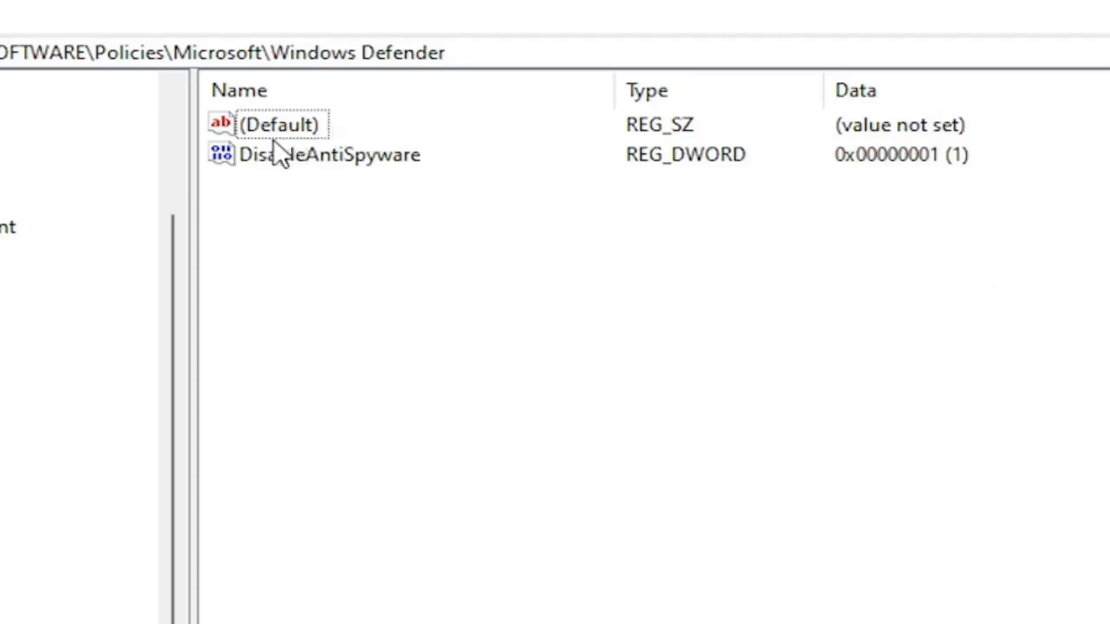
mouse_move(274, 224)
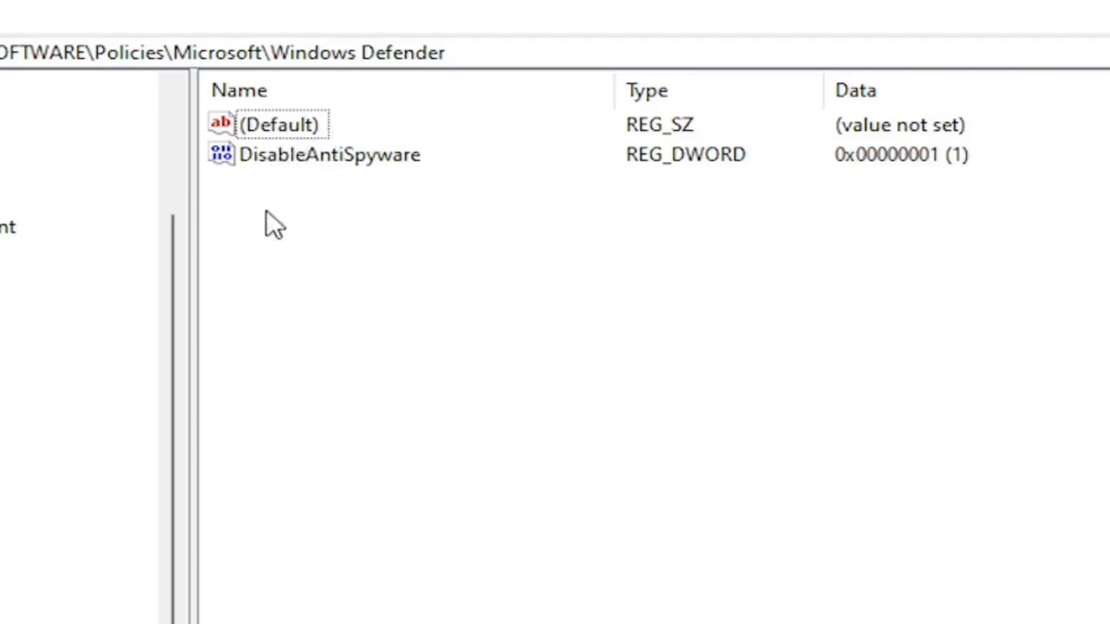
mouse_move(246, 184)
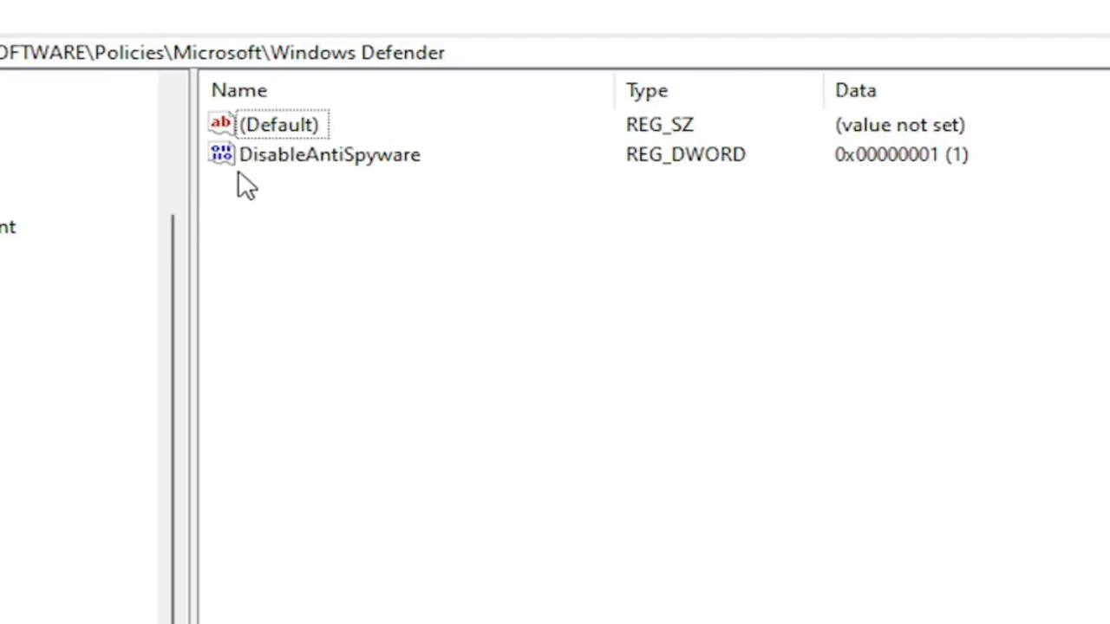
mouse_move(347, 190)
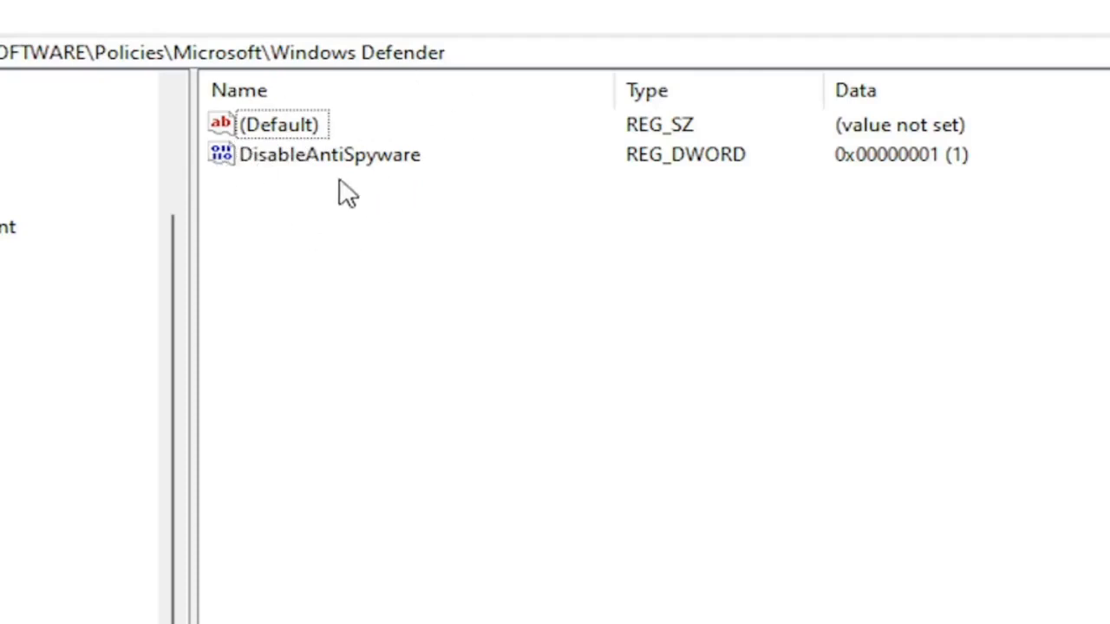
mouse_move(347, 351)
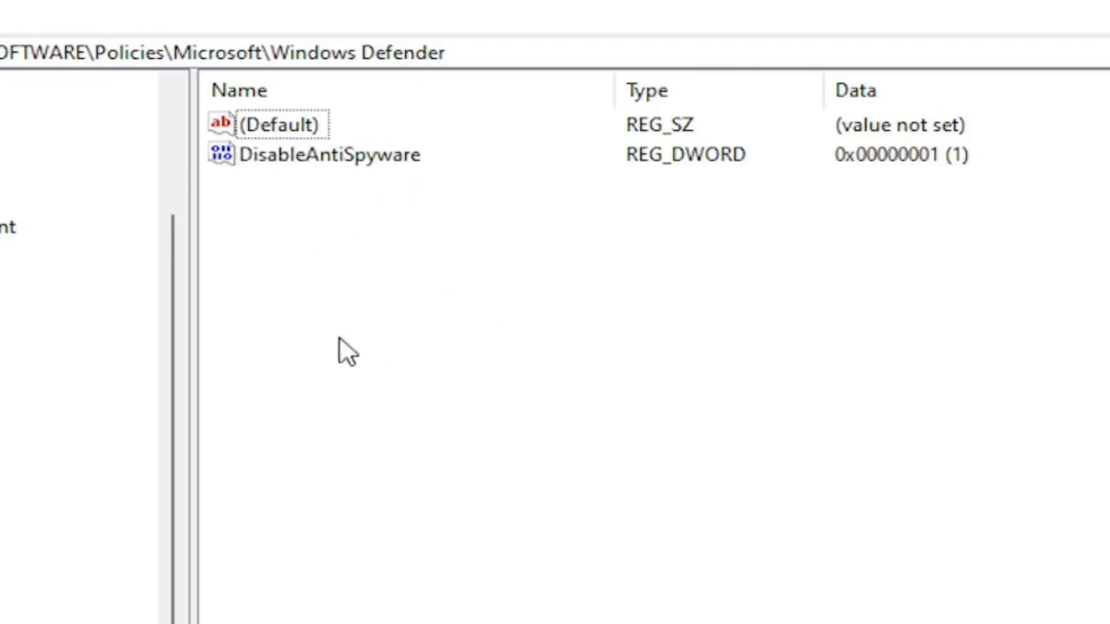
mouse_move(299, 182)
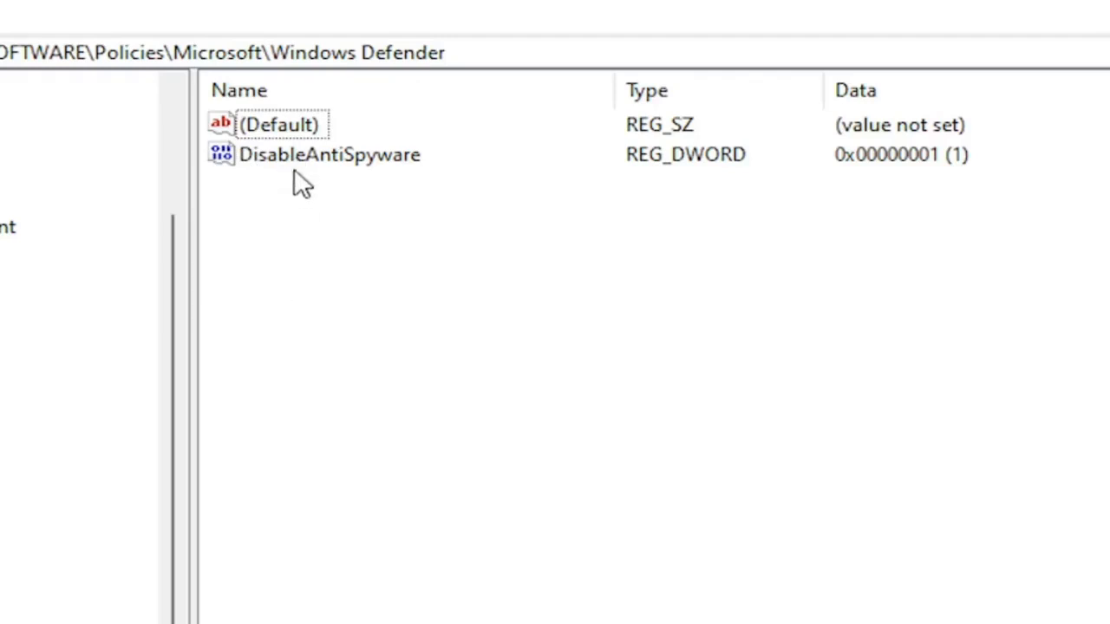
mouse_move(451, 271)
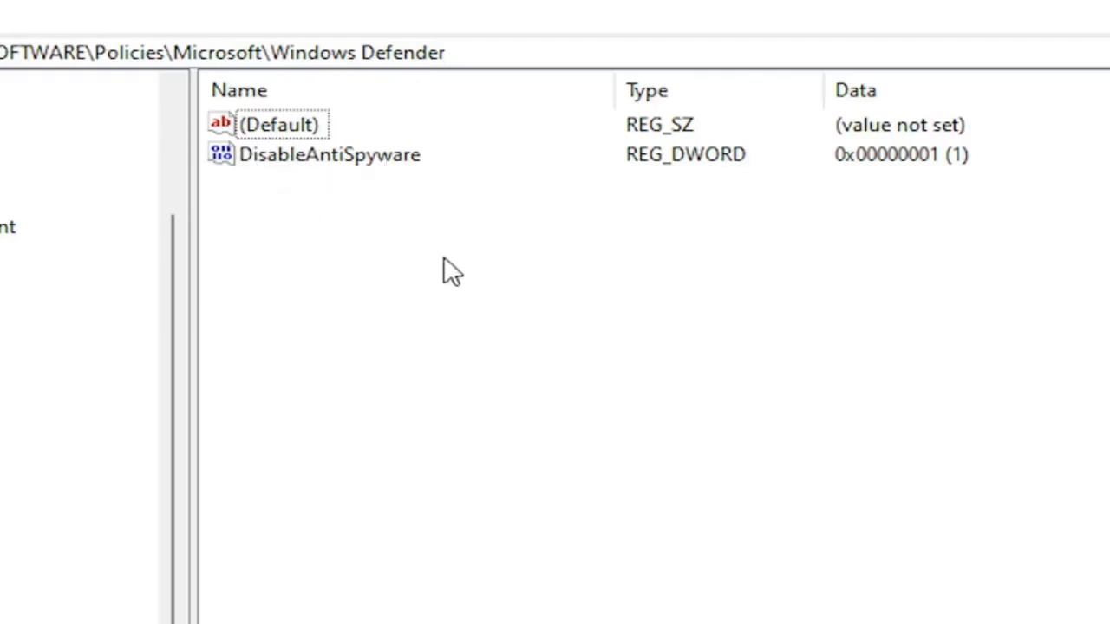
mouse_move(382, 260)
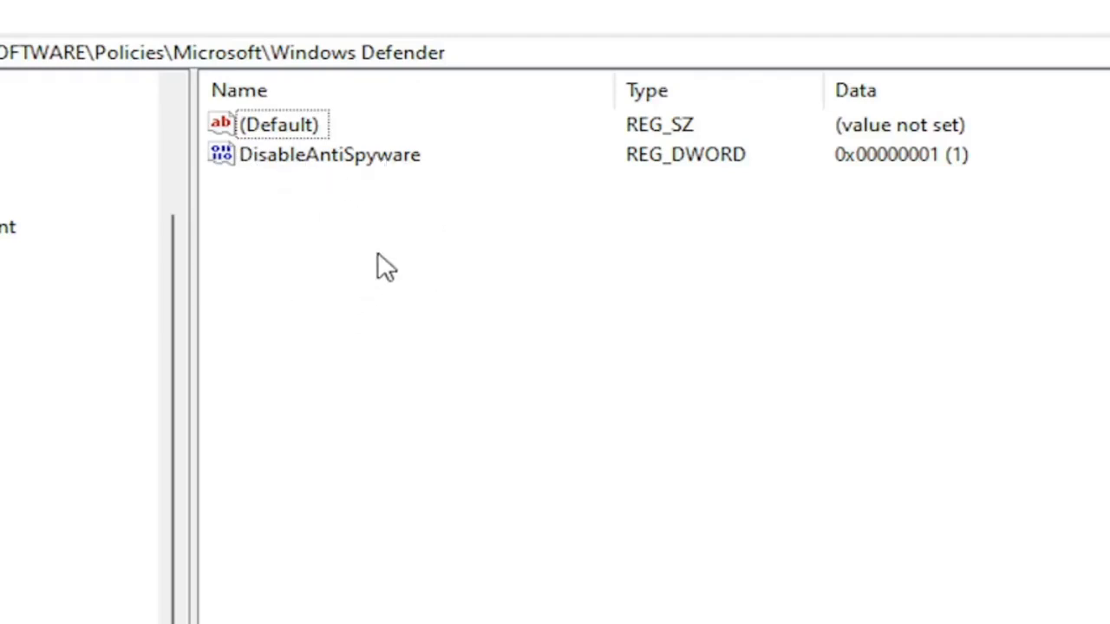
mouse_move(425, 178)
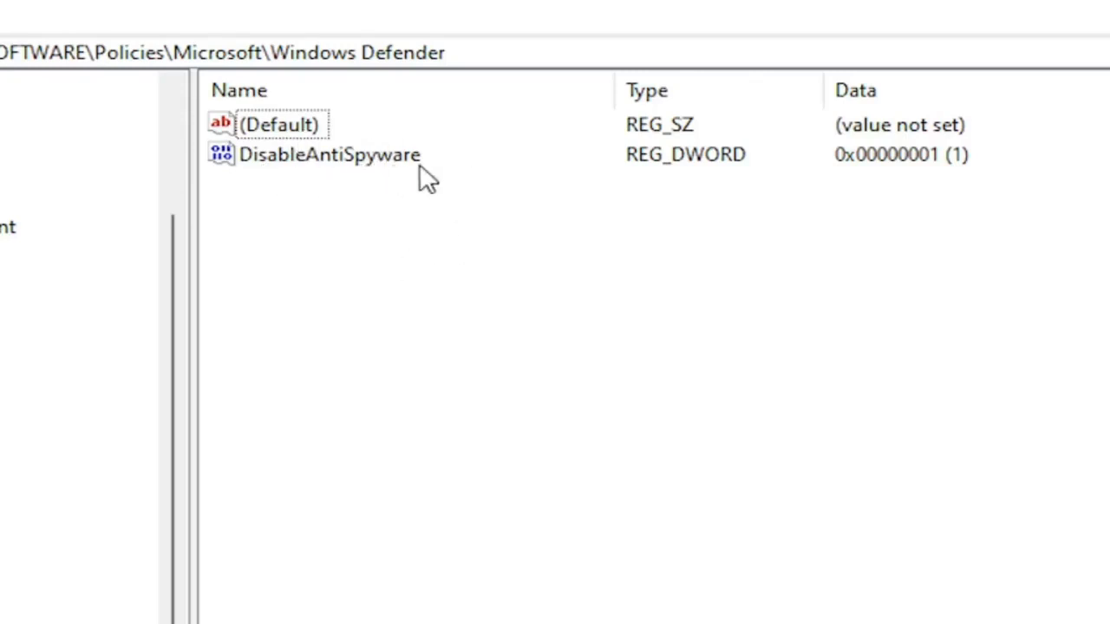
Step: Open the DisableAntiSpyware DWORD in the Windows Defender key for editing
double_click(329, 154)
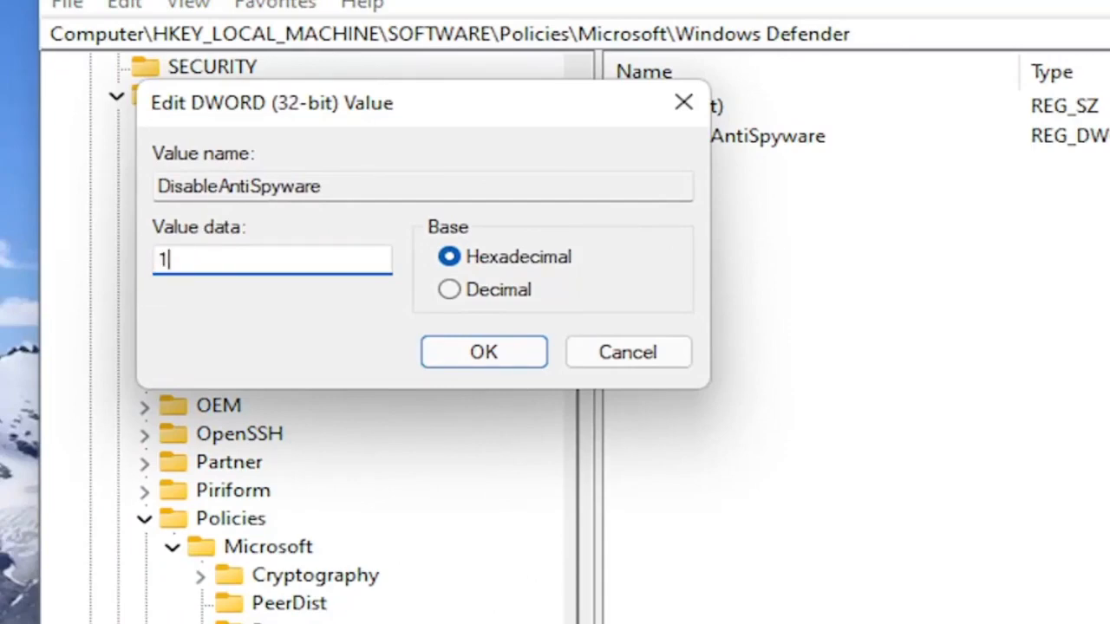
mouse_move(572, 386)
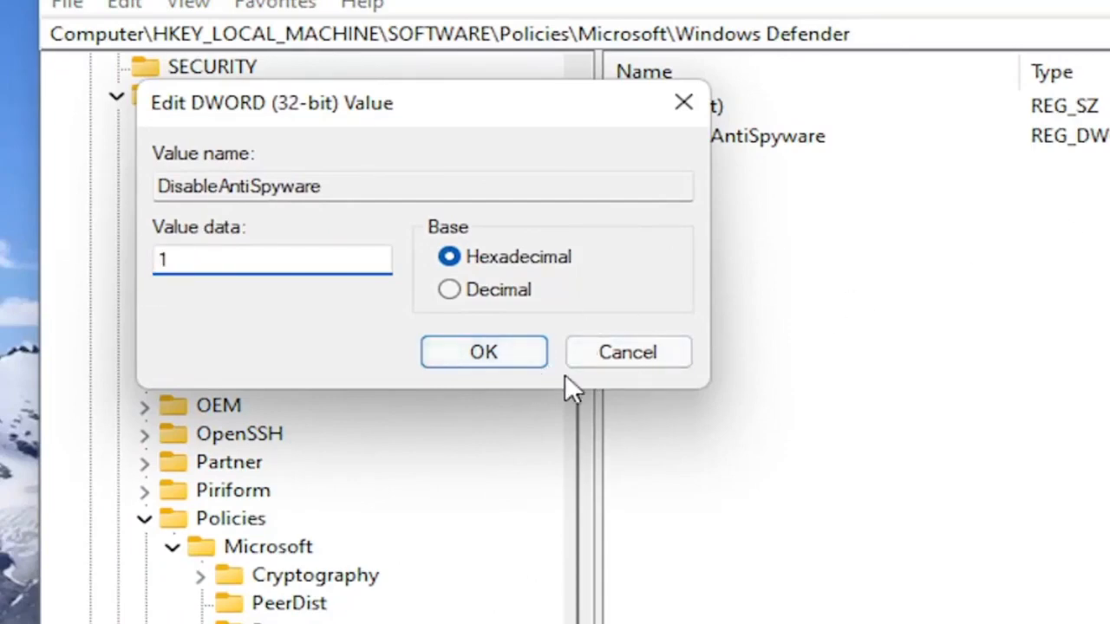
Step: Confirm DisableAntiSpyware value data 1 (hexadecimal) with OK
click(483, 351)
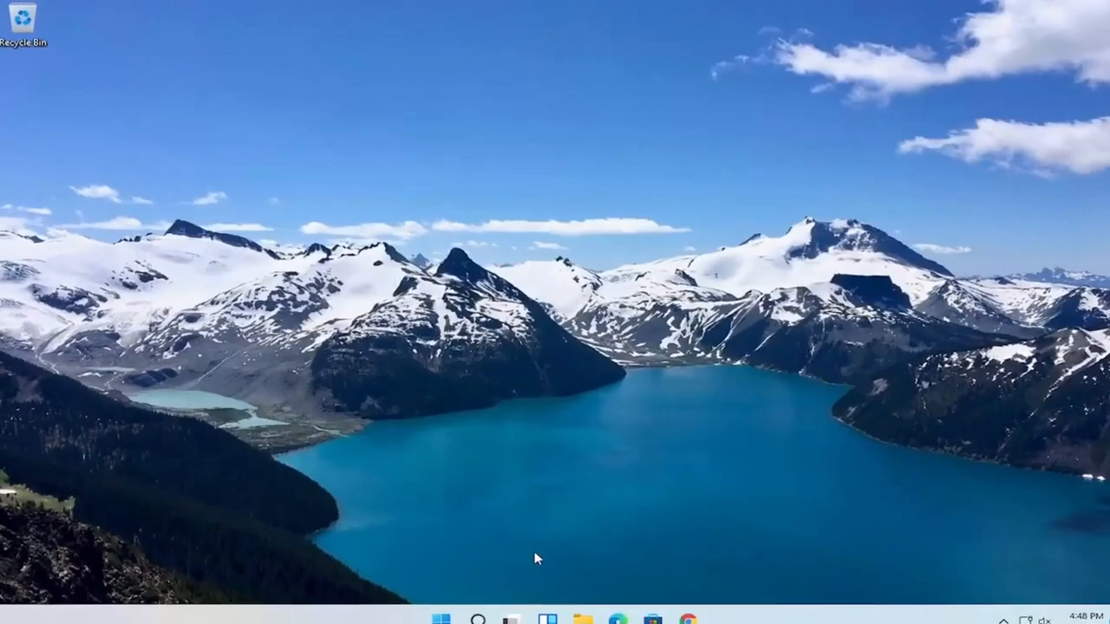
Step: Browse the Start right-click shut down options, then dismiss the input language notification
right_click(436, 607)
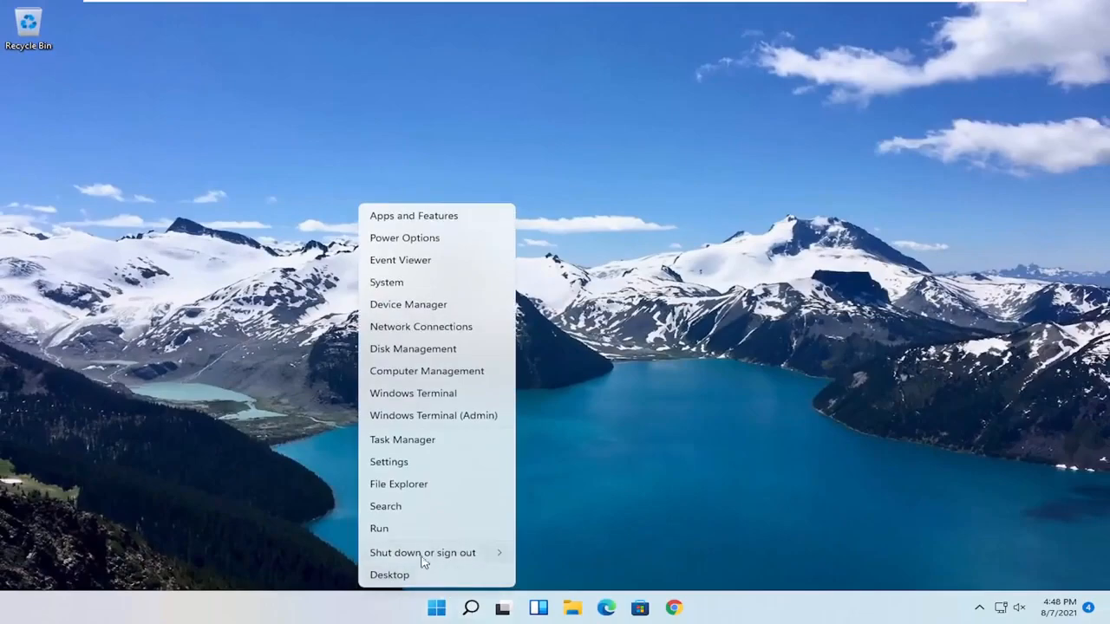
click(423, 552)
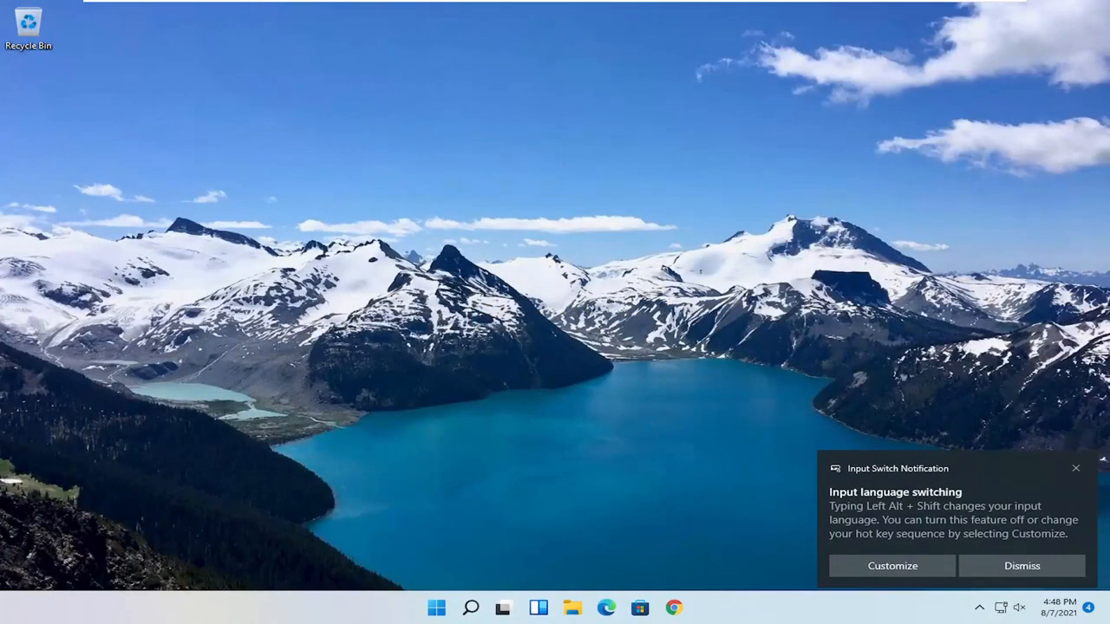
mouse_move(1076, 468)
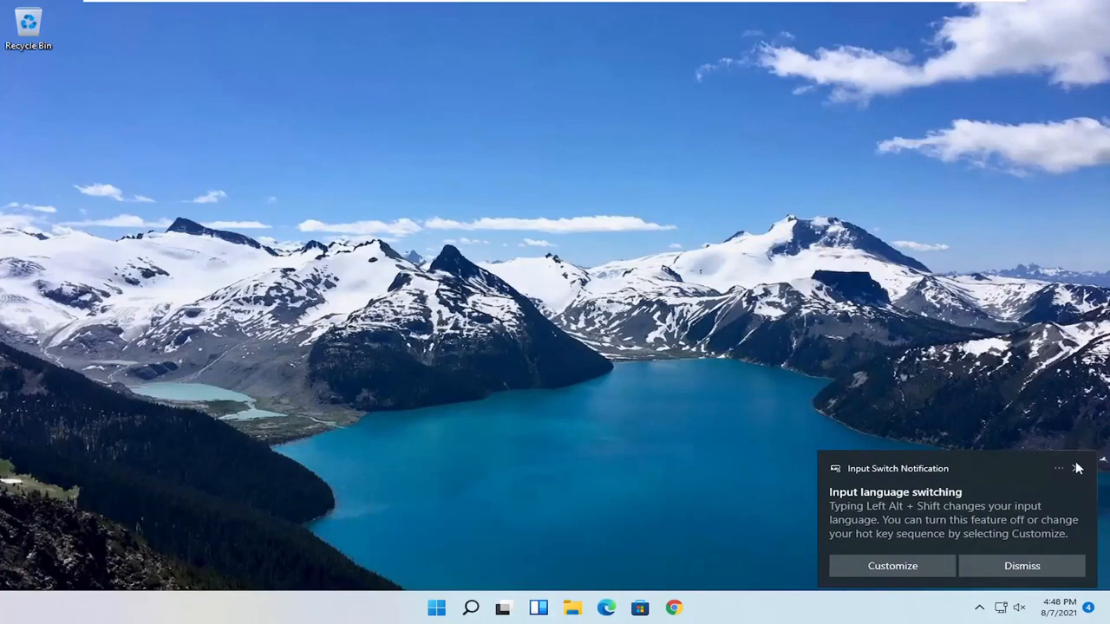
click(1022, 566)
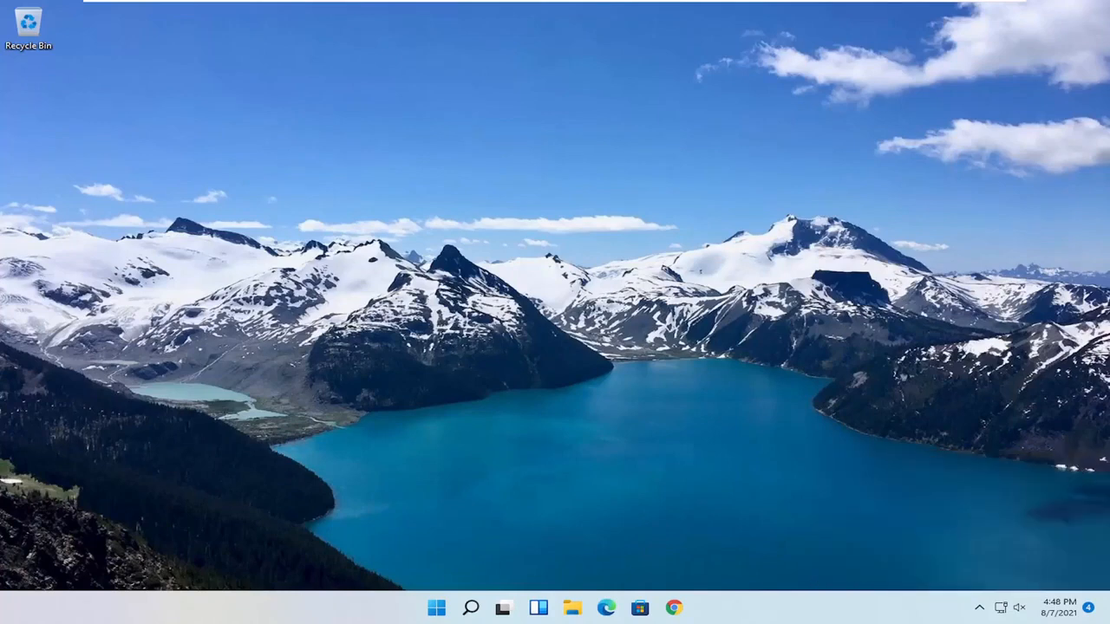